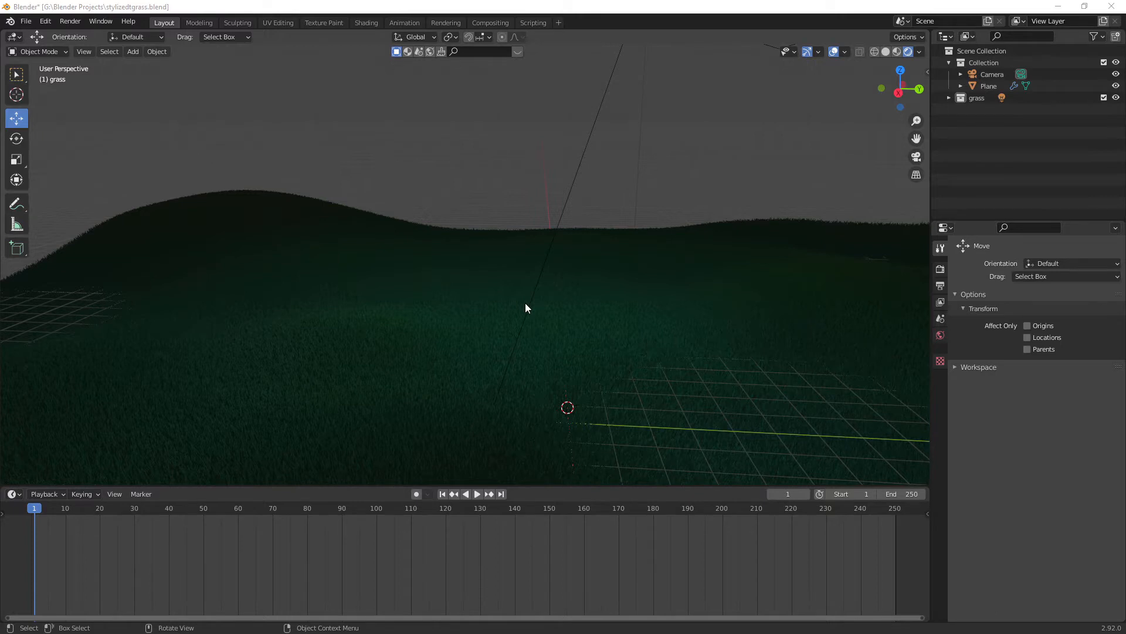
mouse_move(520, 311)
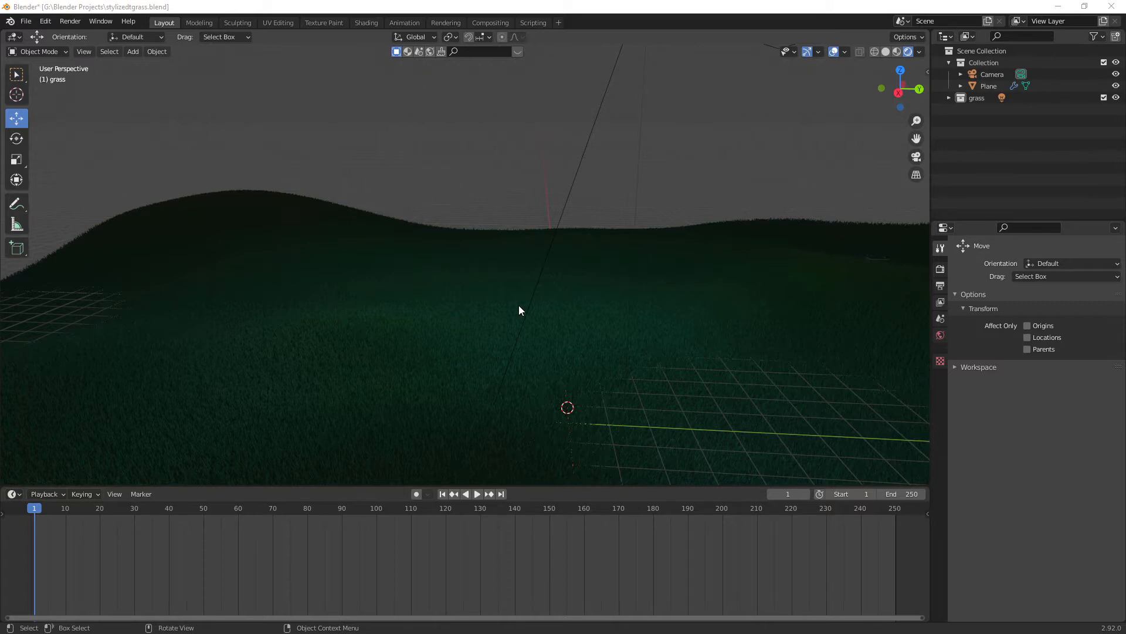
mouse_move(515, 313)
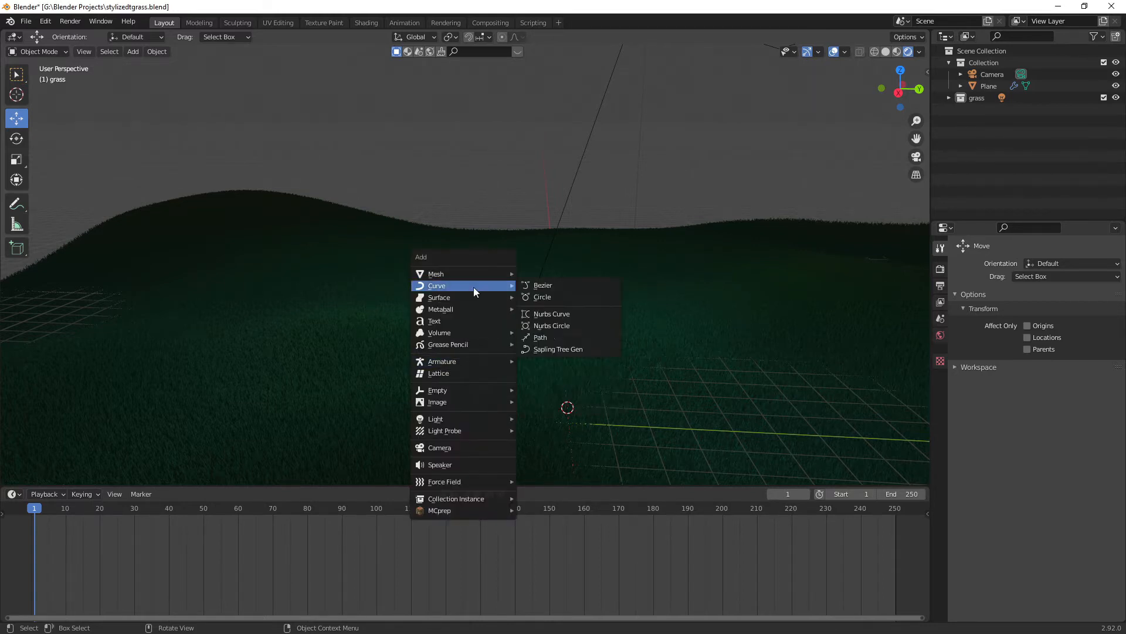
Add a Sapling tree from the white_birch preset at scale 6 and edit its Branch Splitting values.
left_click(558, 349)
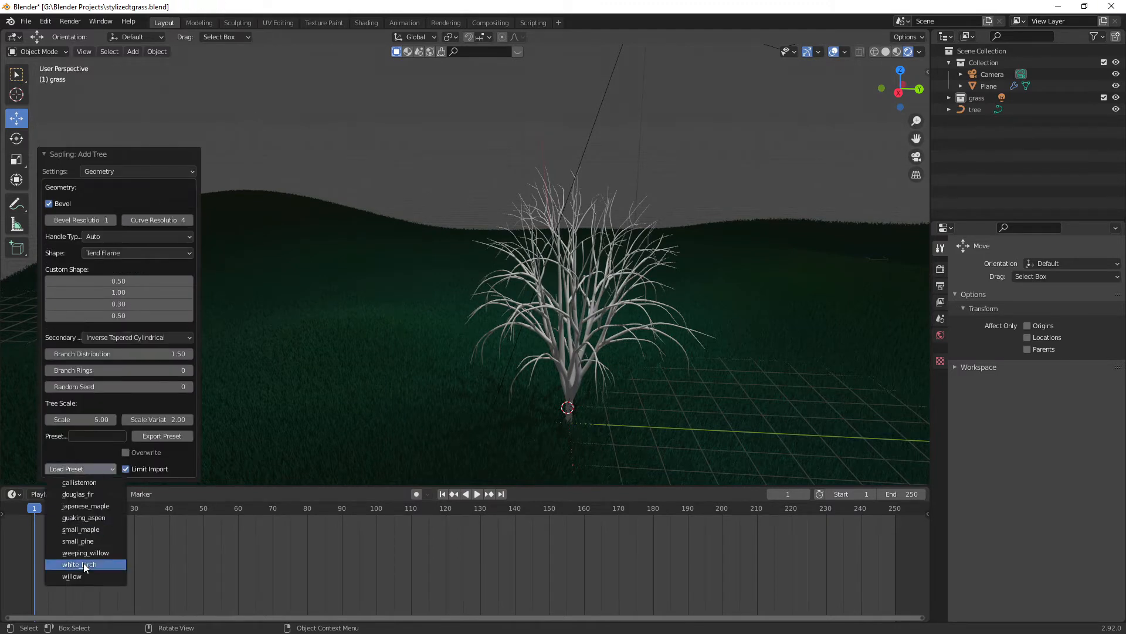
left_click(78, 564)
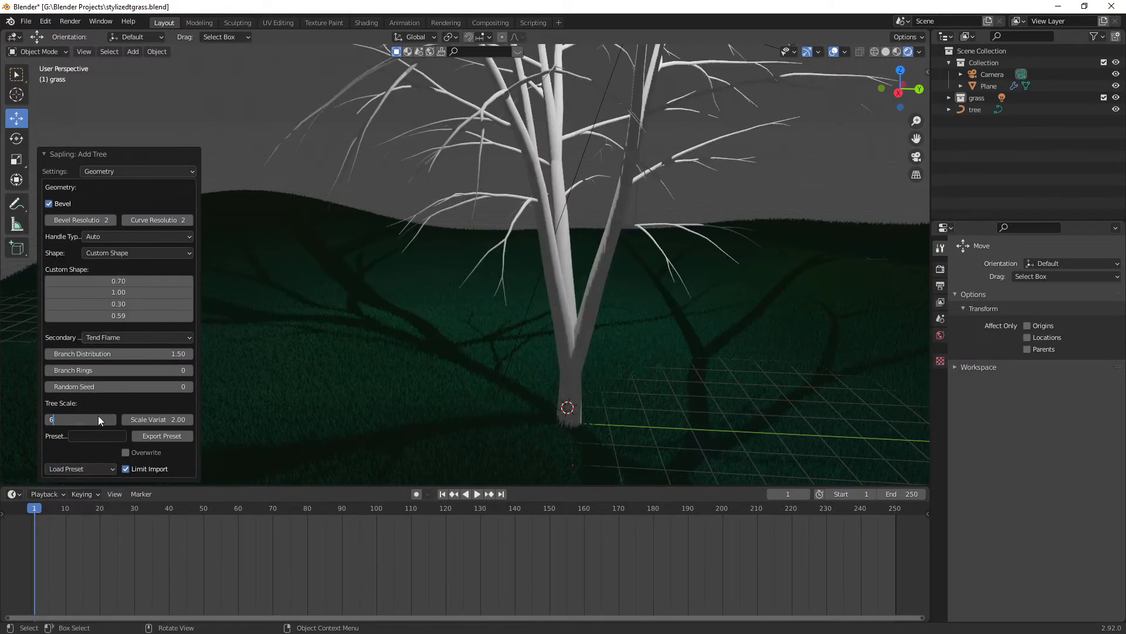
left_click(138, 171)
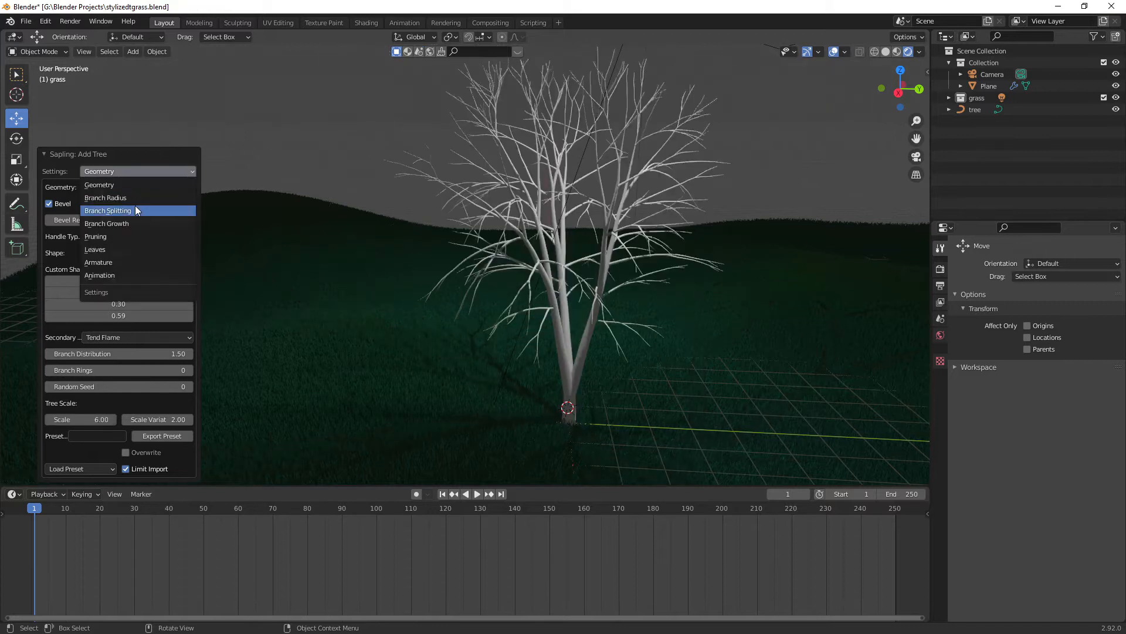
left_click(107, 210)
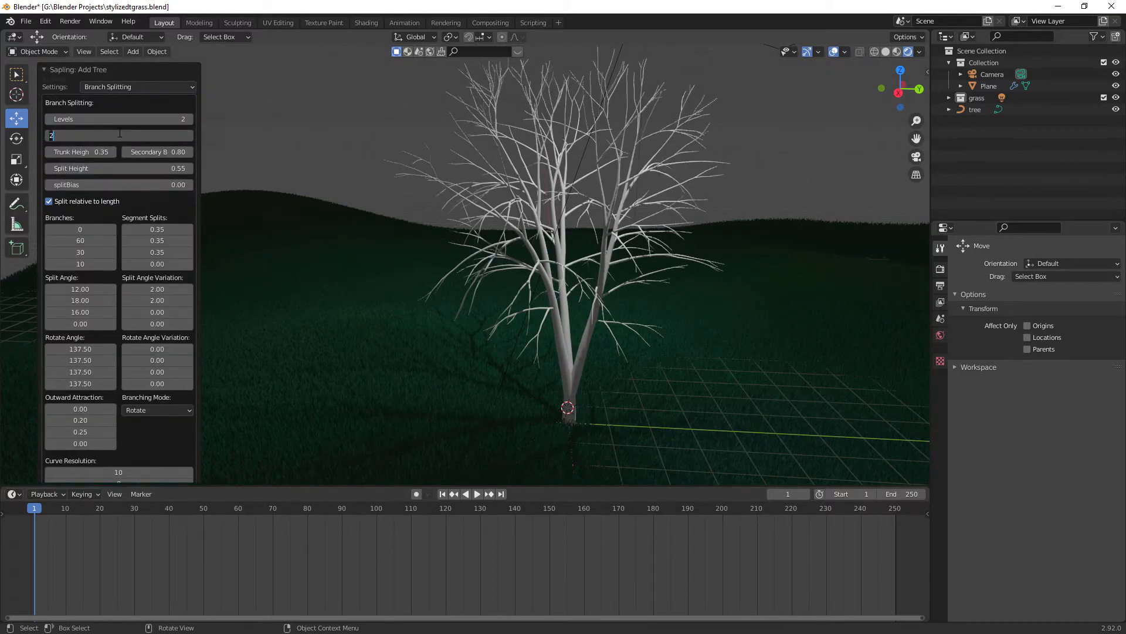
left_click(137, 87)
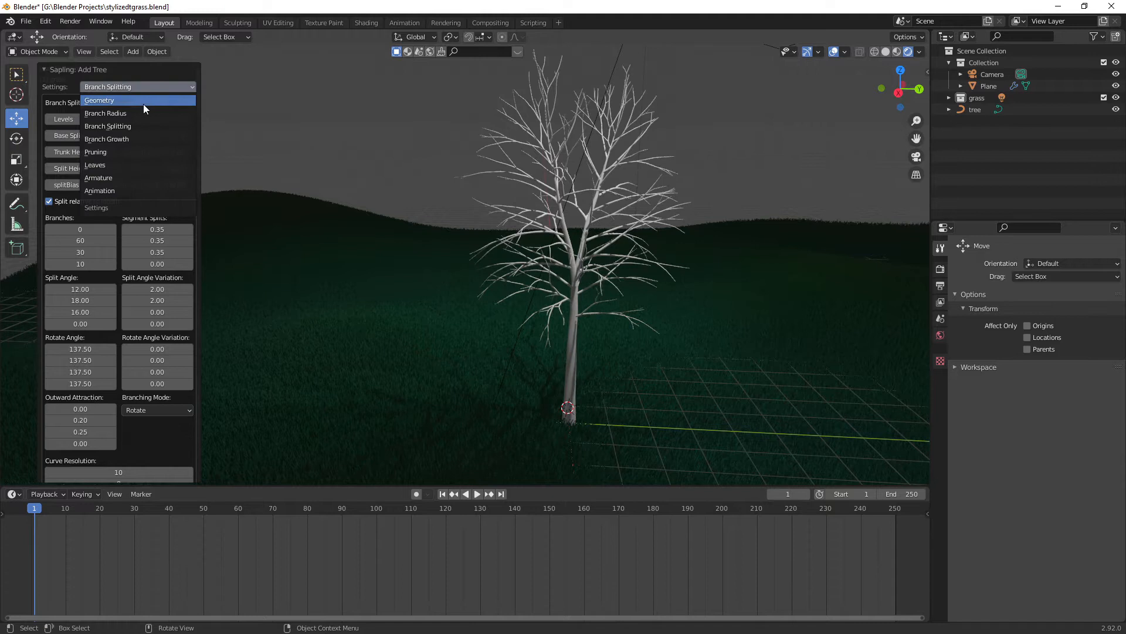
left_click(95, 165)
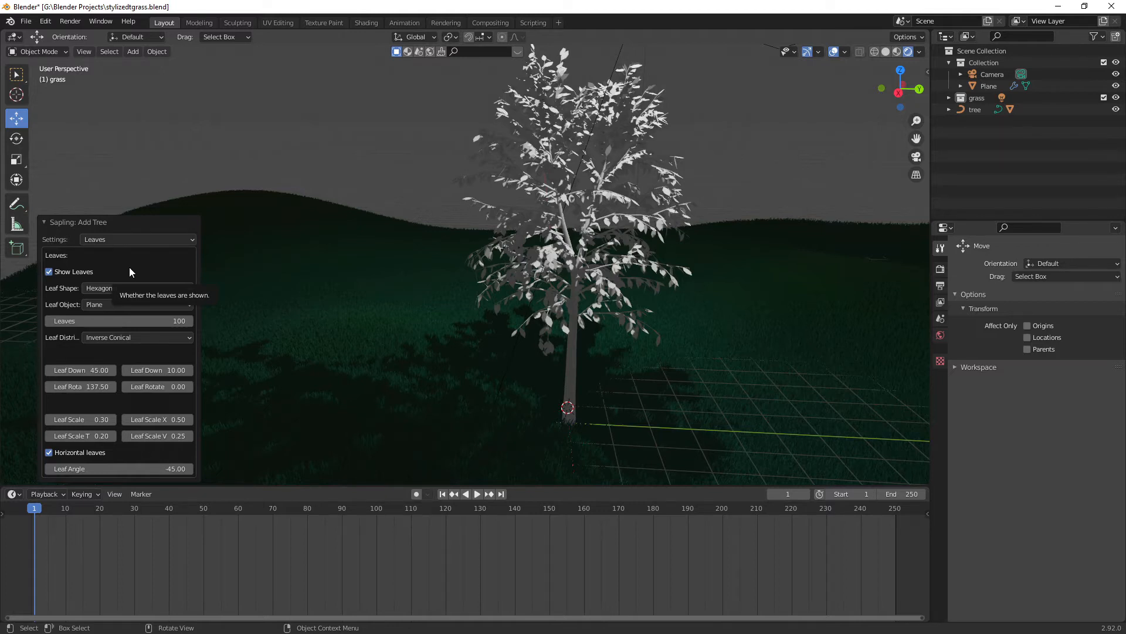
Enable Use Armature in the Sapling Armature settings, then show the Animation settings.
left_click(138, 239)
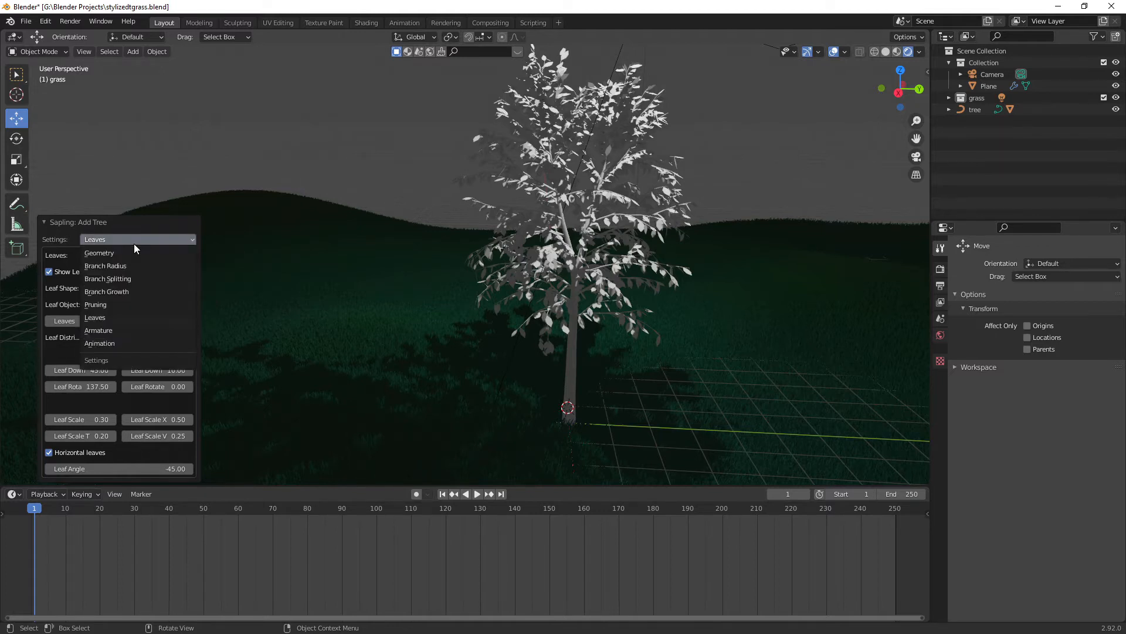
mouse_move(123, 291)
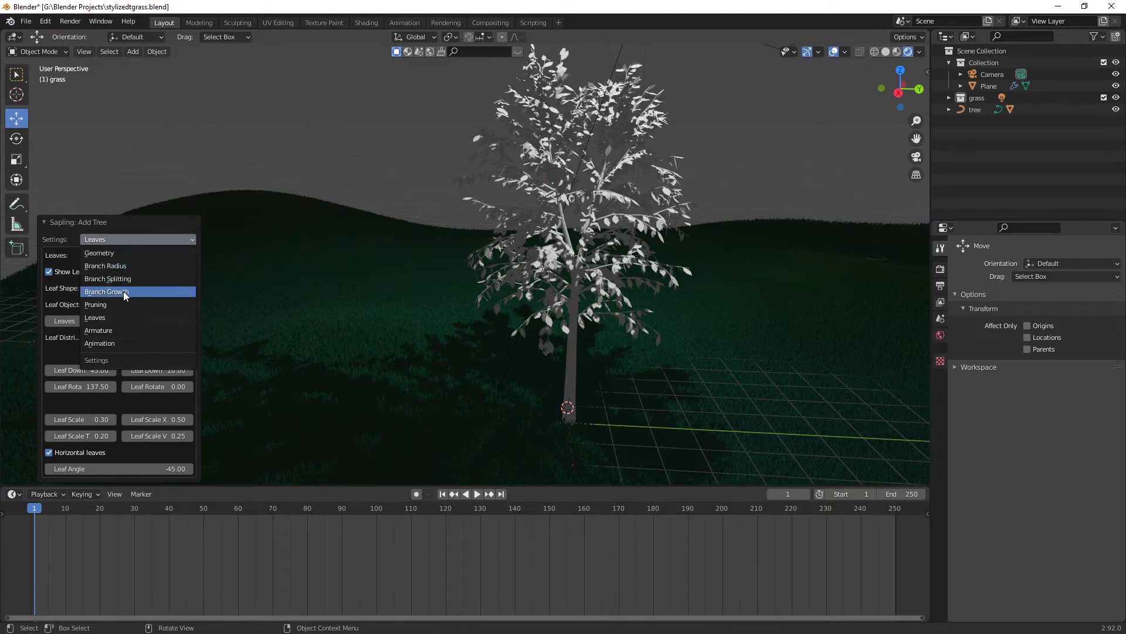
mouse_move(115, 344)
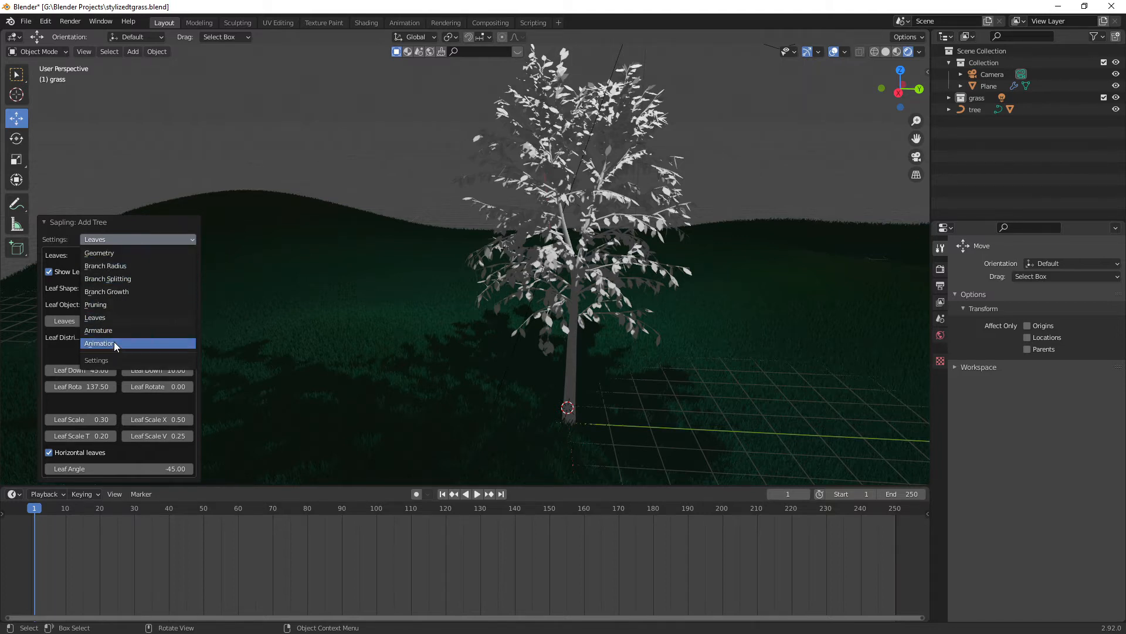
mouse_move(117, 330)
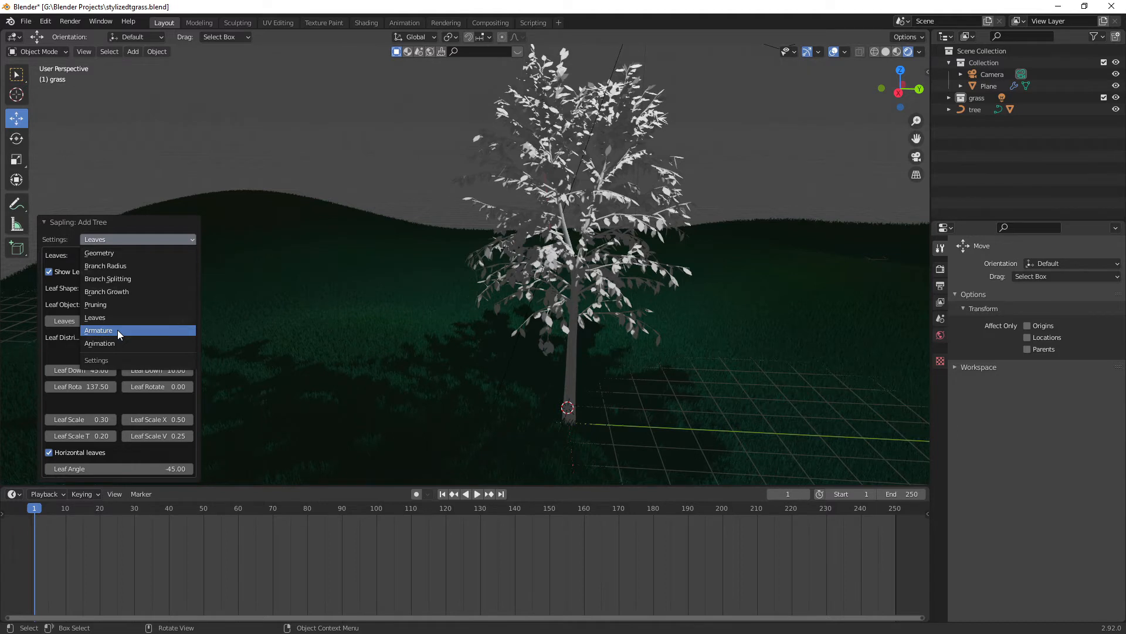
left_click(94, 318)
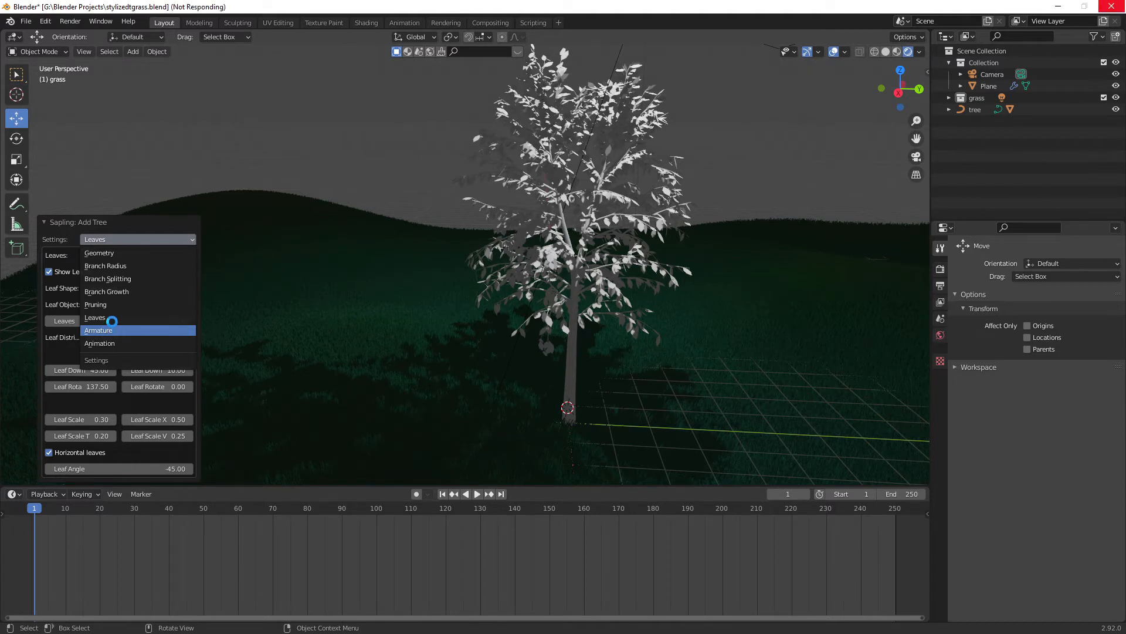
left_click(98, 330)
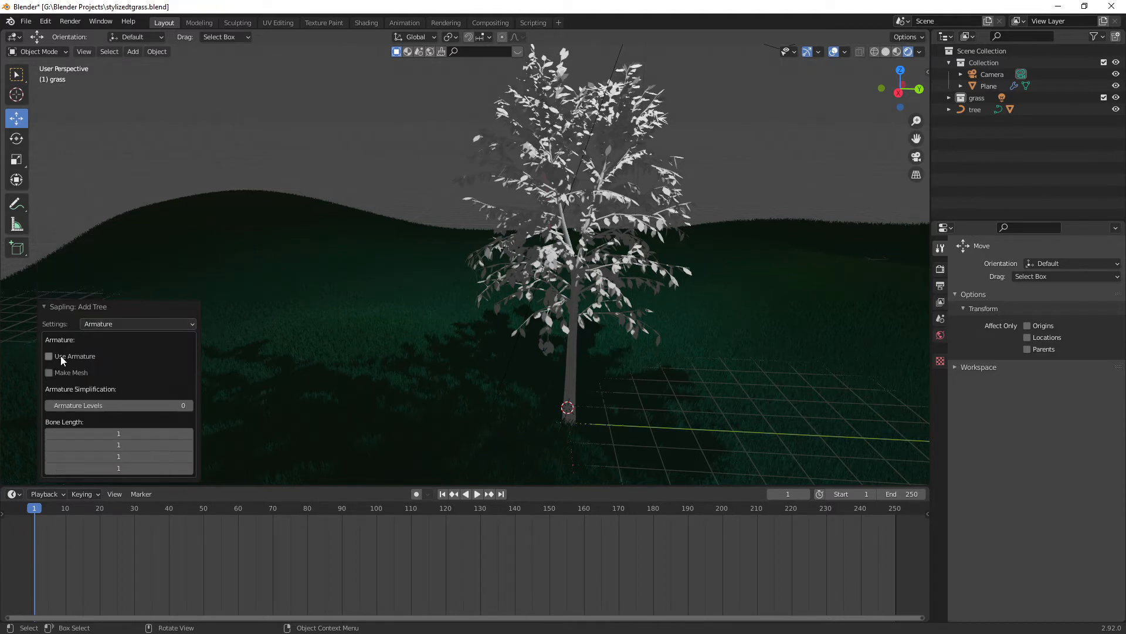
mouse_move(74, 358)
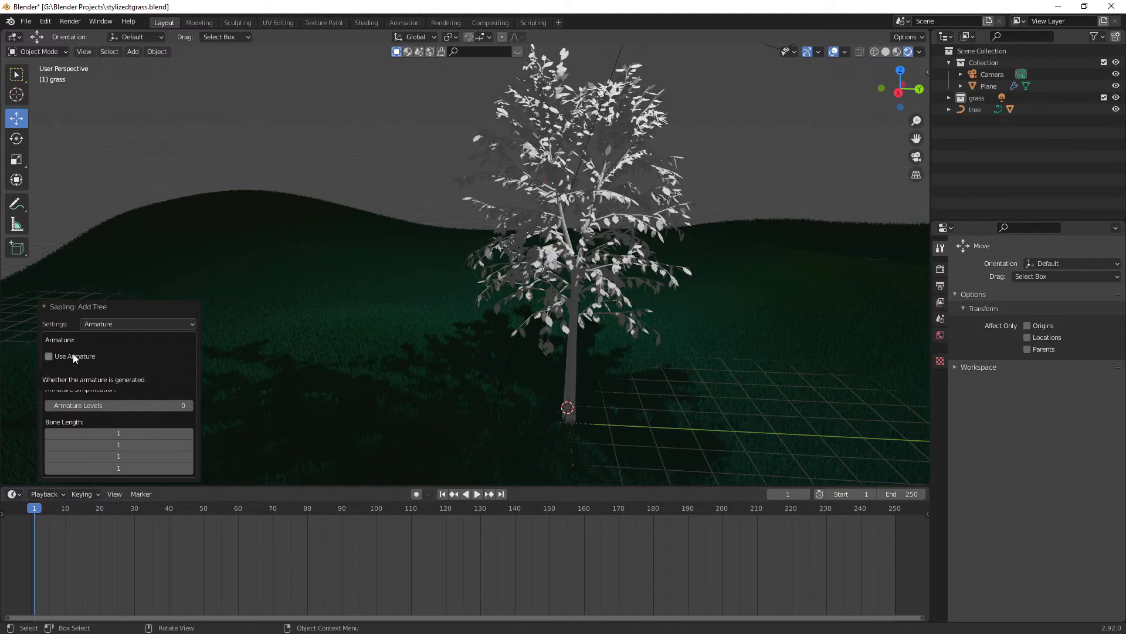
mouse_move(120, 354)
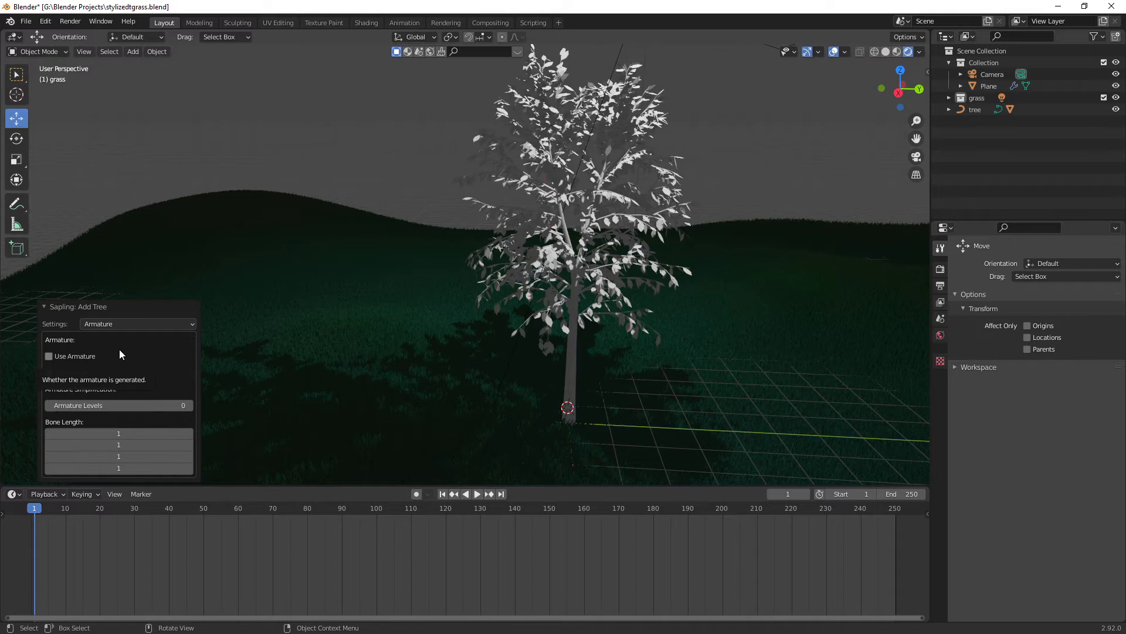
left_click(49, 357)
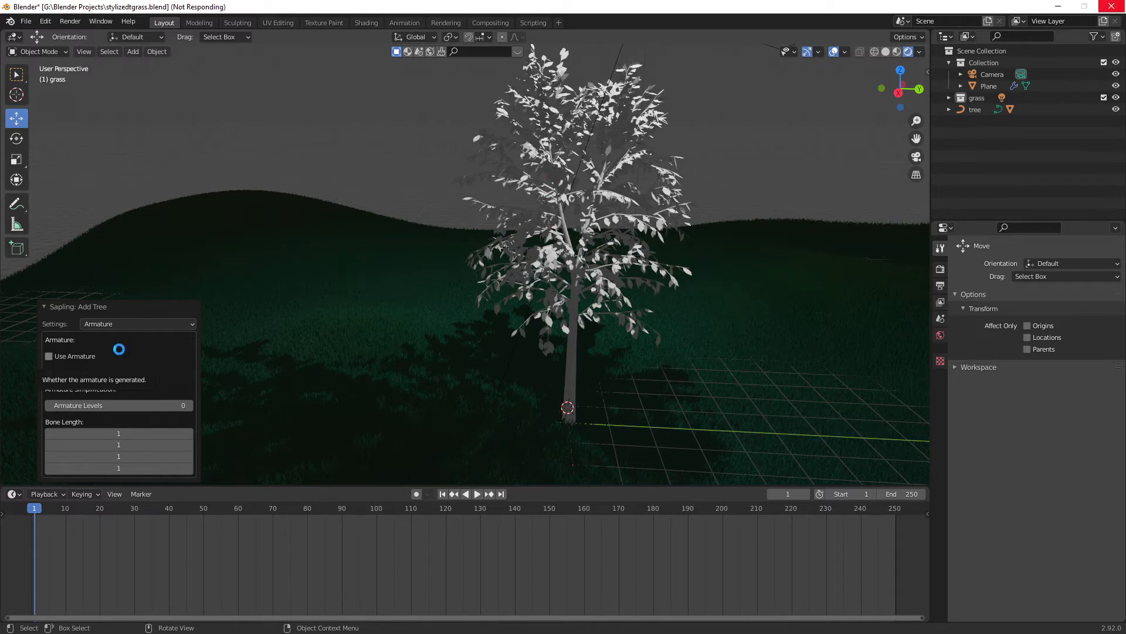
left_click(138, 324)
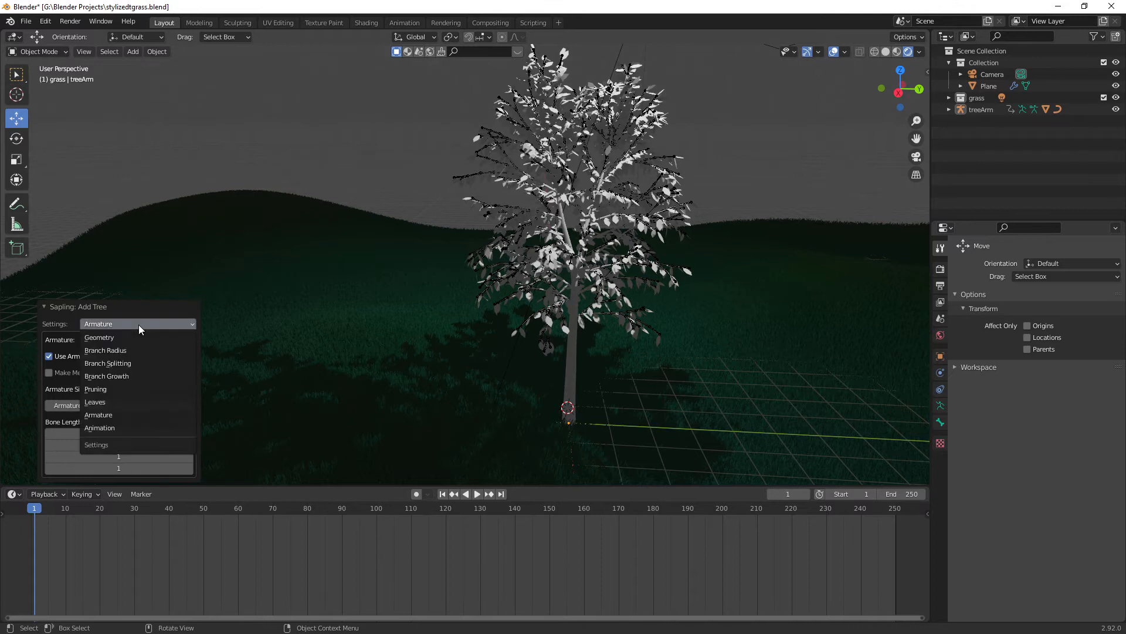
mouse_move(106, 427)
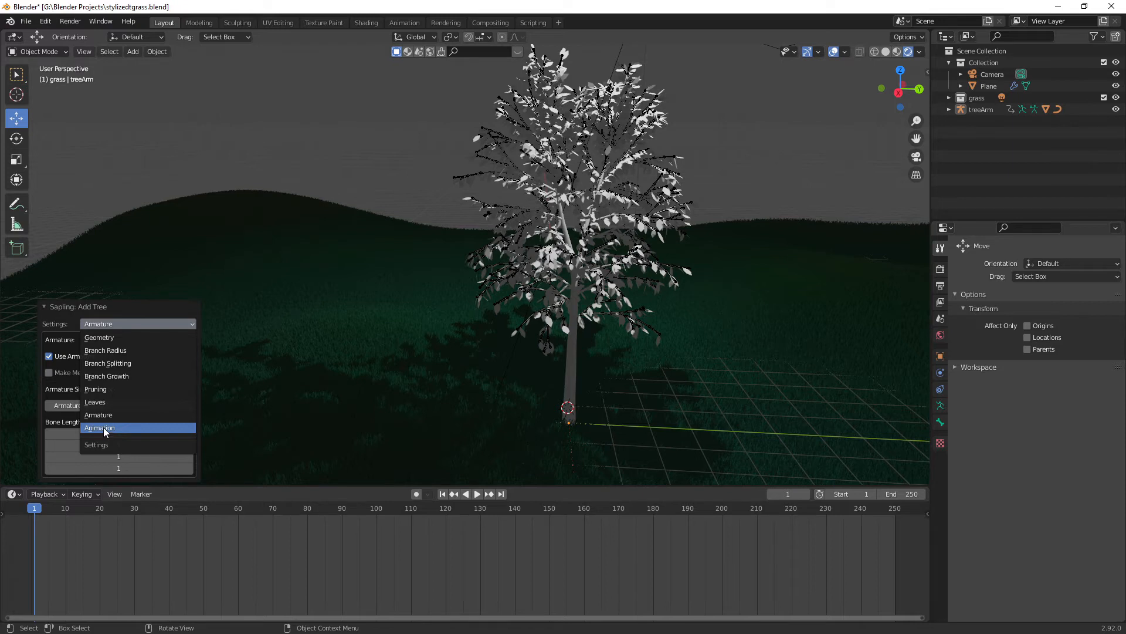
left_click(100, 428)
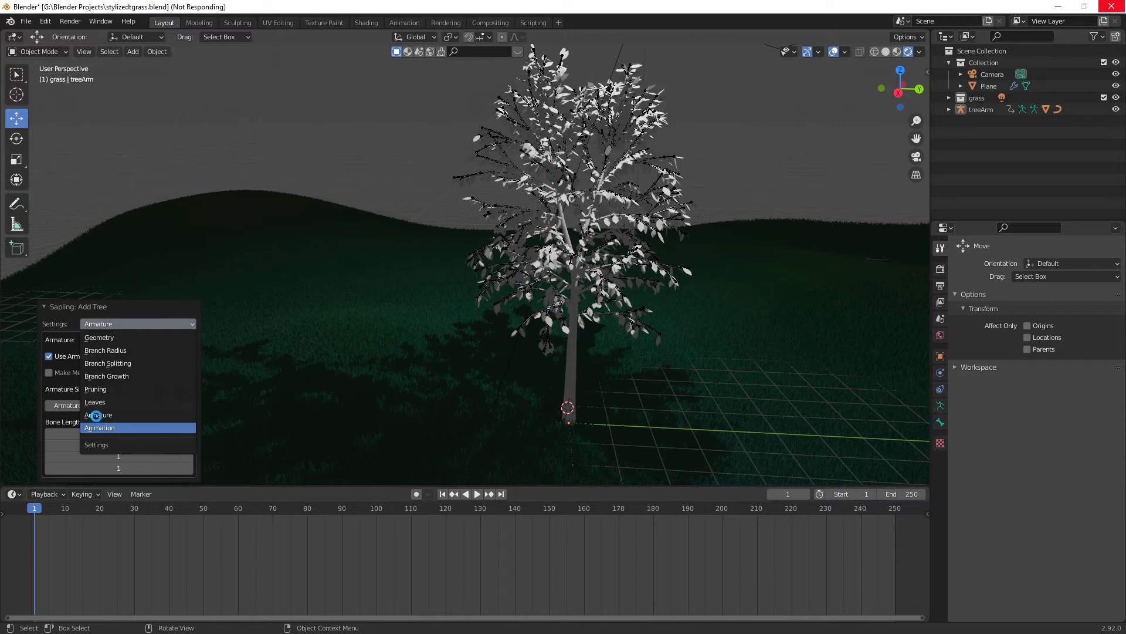
Tick Armature Animation and Leaf Animation in the Sapling tree's Animation settings.
left_click(100, 428)
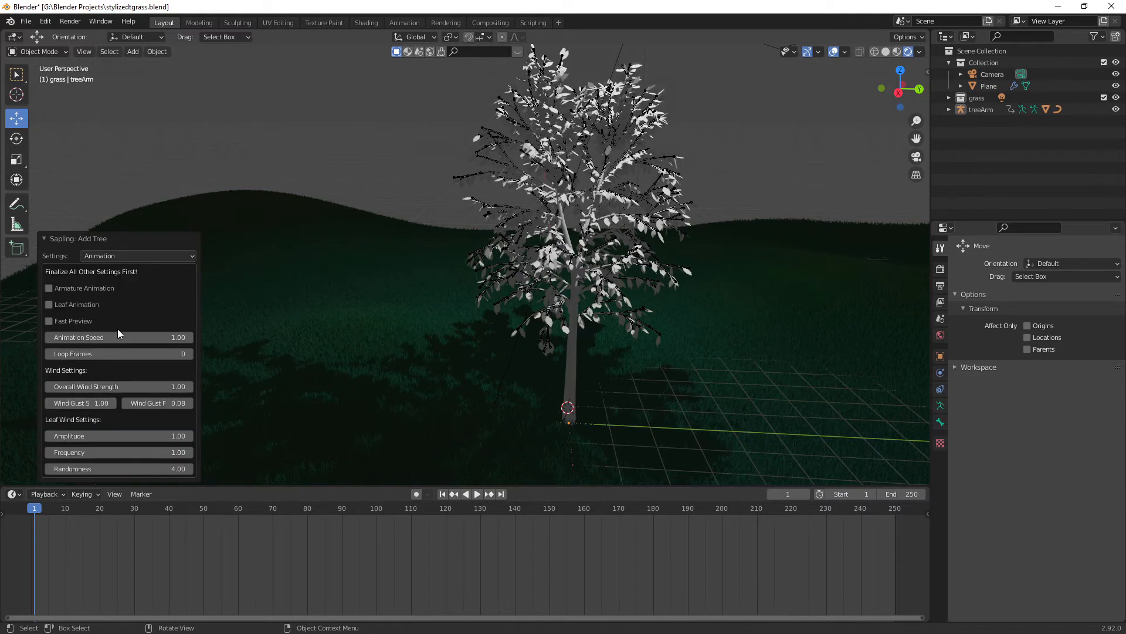
mouse_move(129, 307)
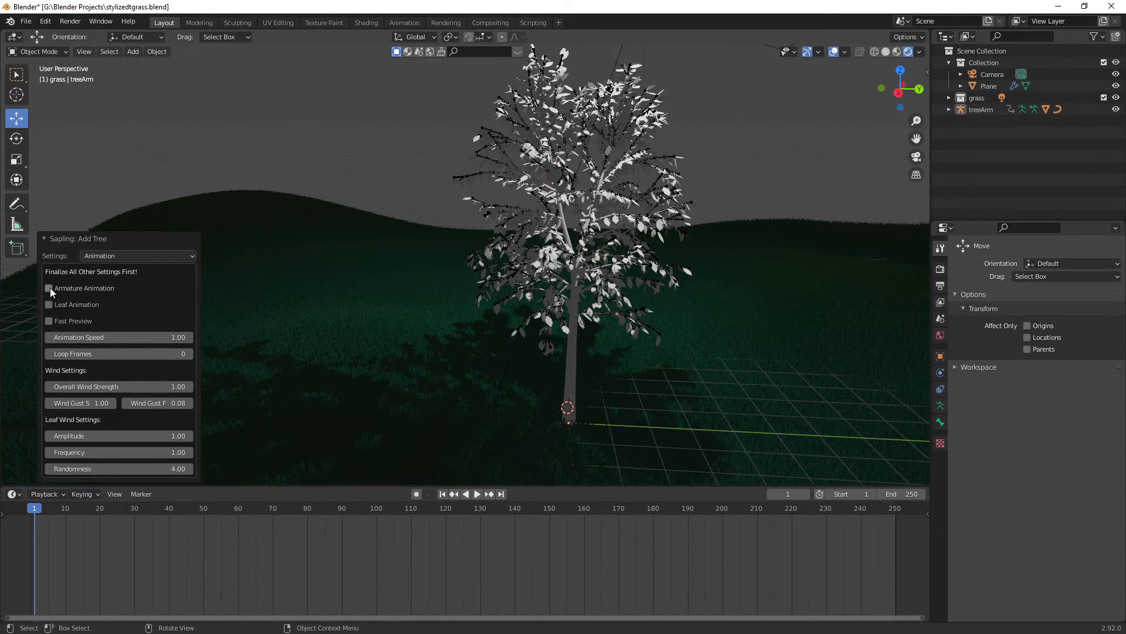
mouse_move(104, 302)
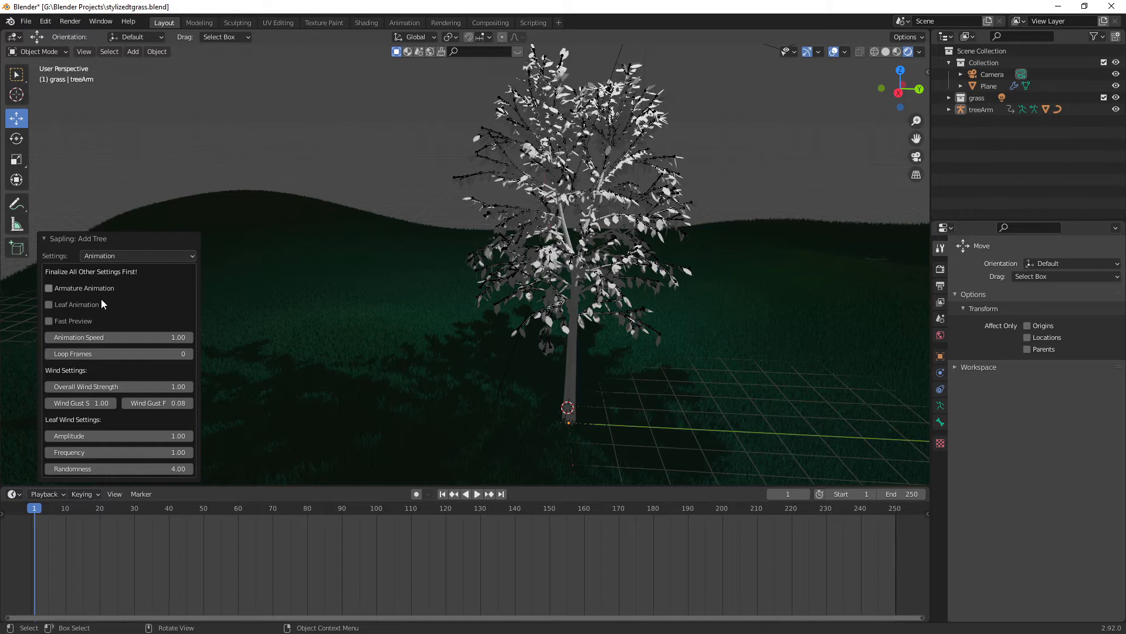
left_click(49, 304)
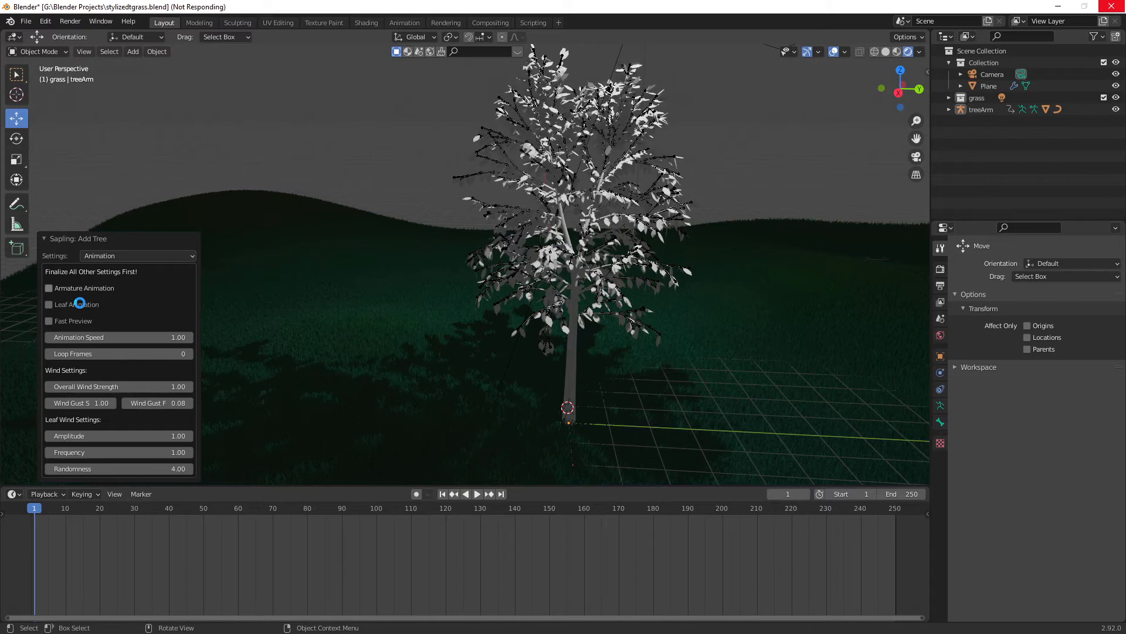
left_click(49, 287)
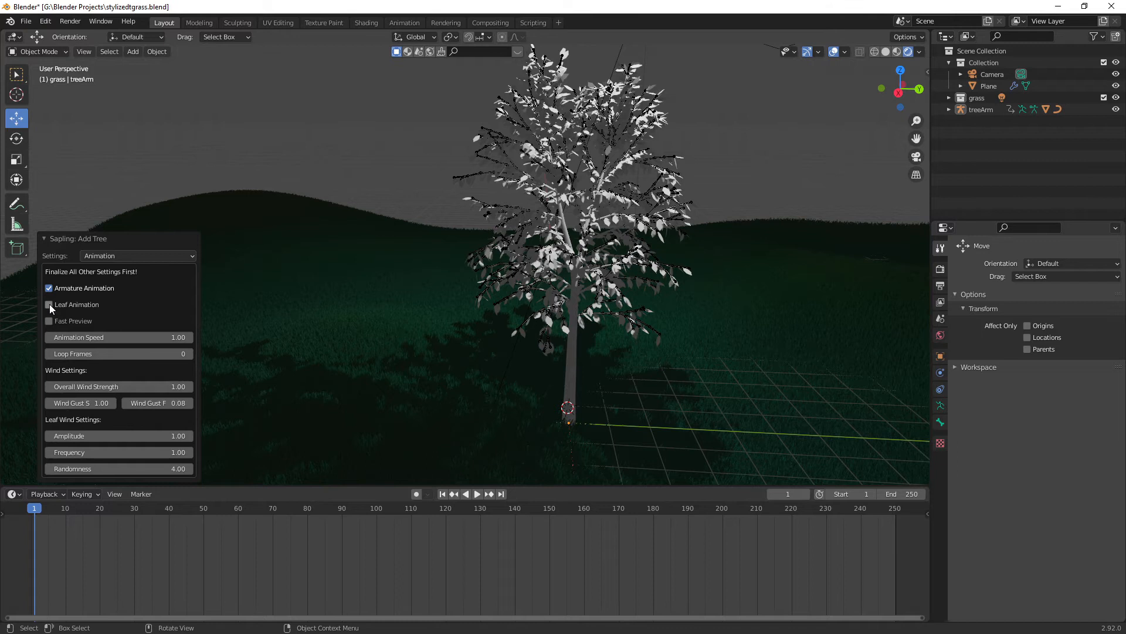
left_click(48, 303)
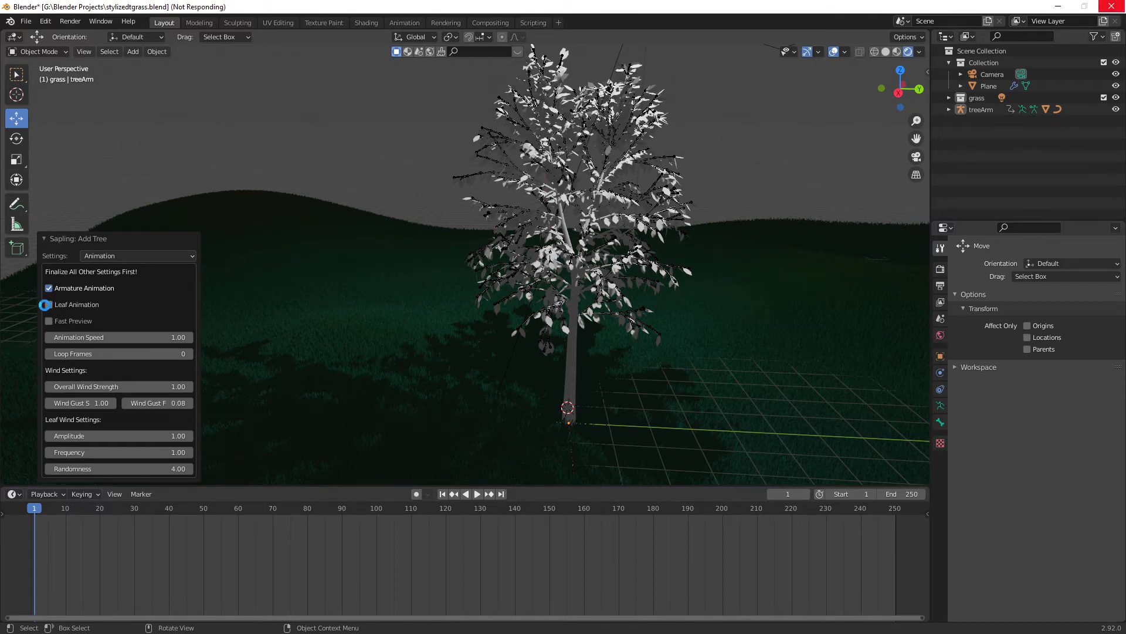
left_click(49, 304)
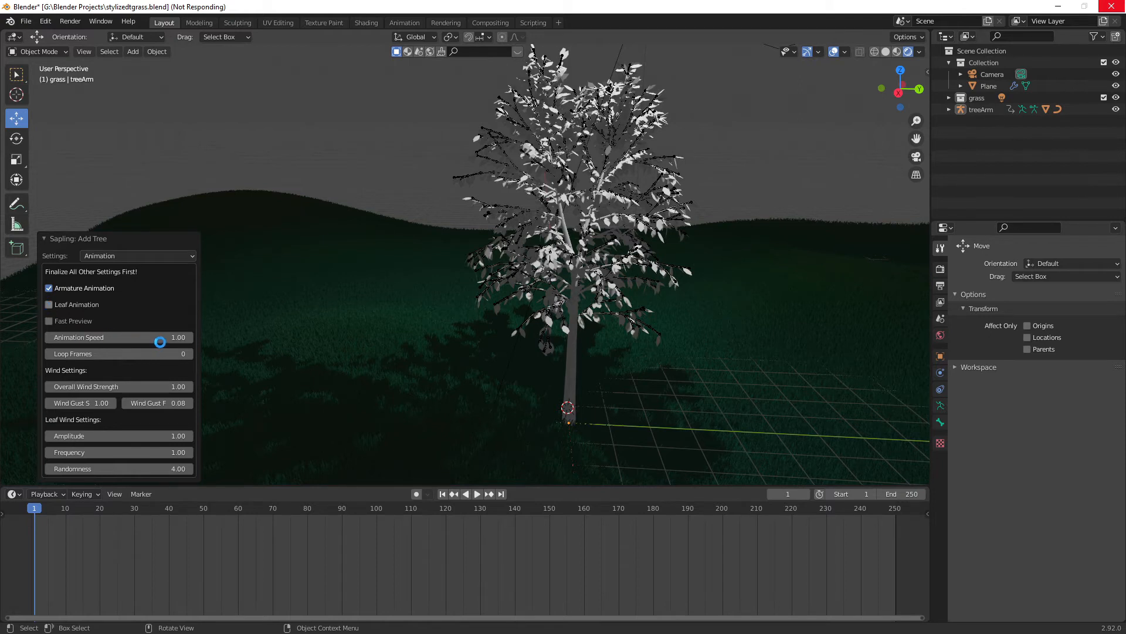
left_click(49, 305)
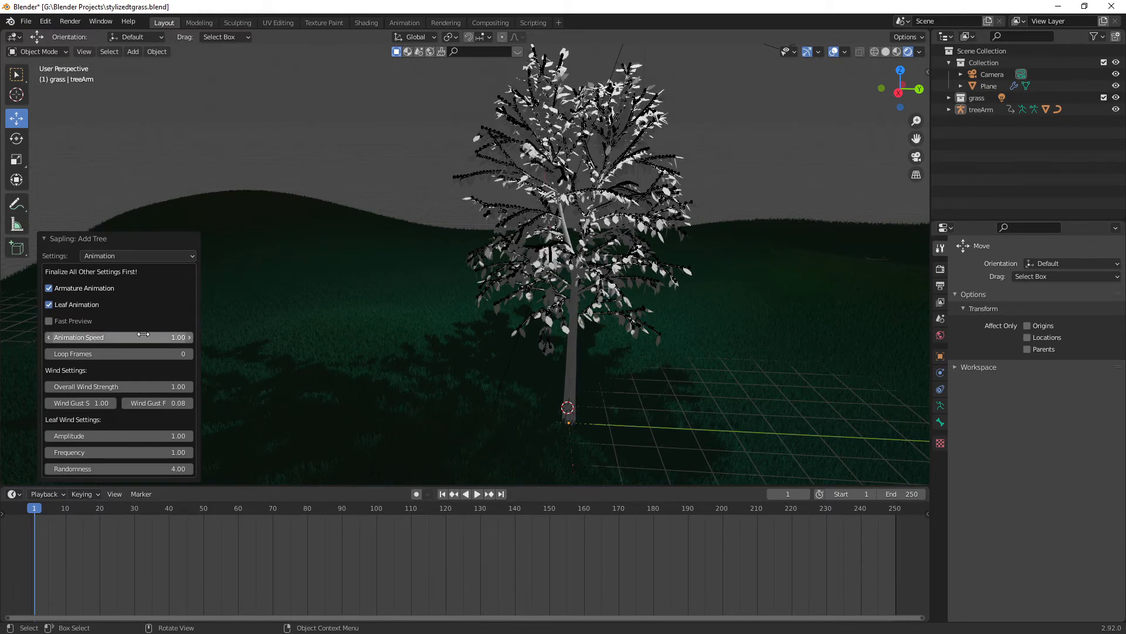
mouse_move(109, 326)
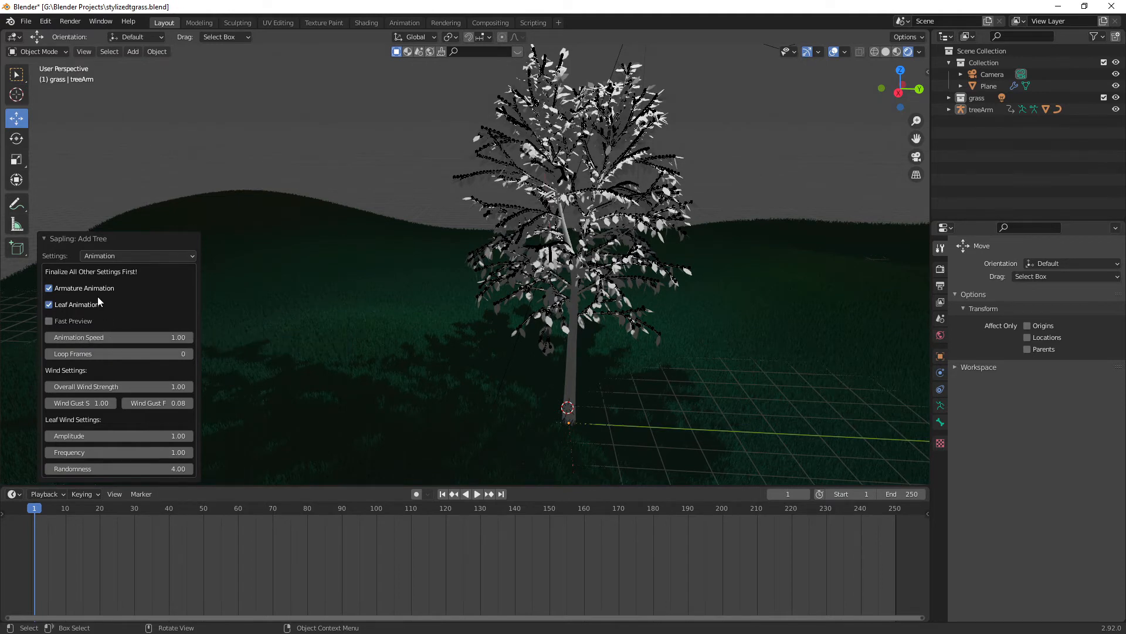
mouse_move(236, 302)
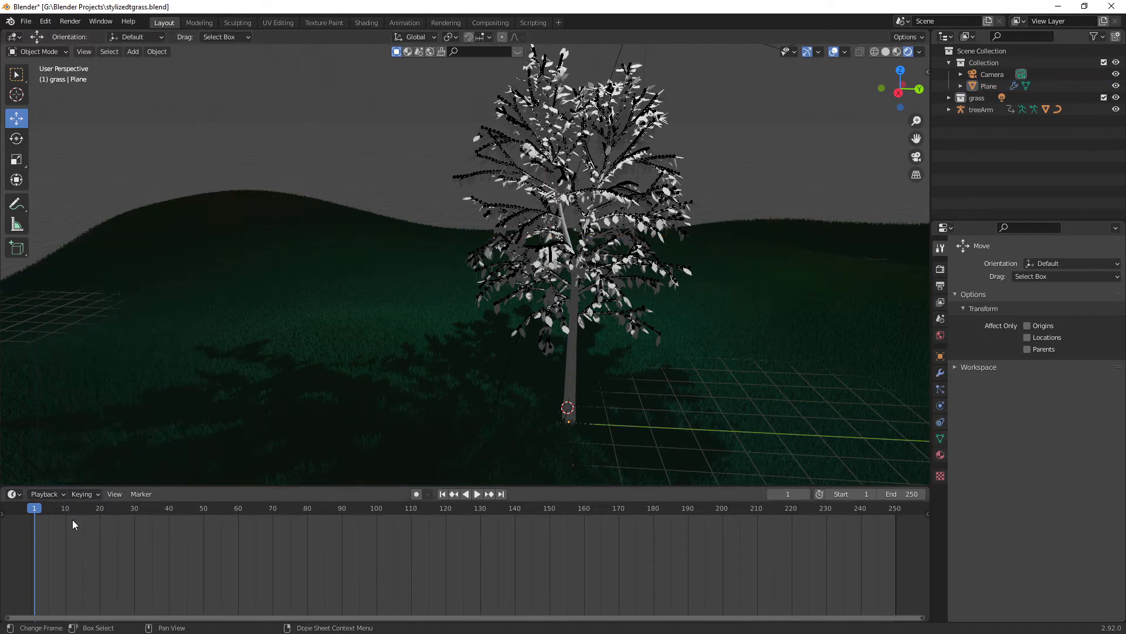
Finalize the tree, play its wind animation, stop playback and pick a frame.
left_click(477, 494)
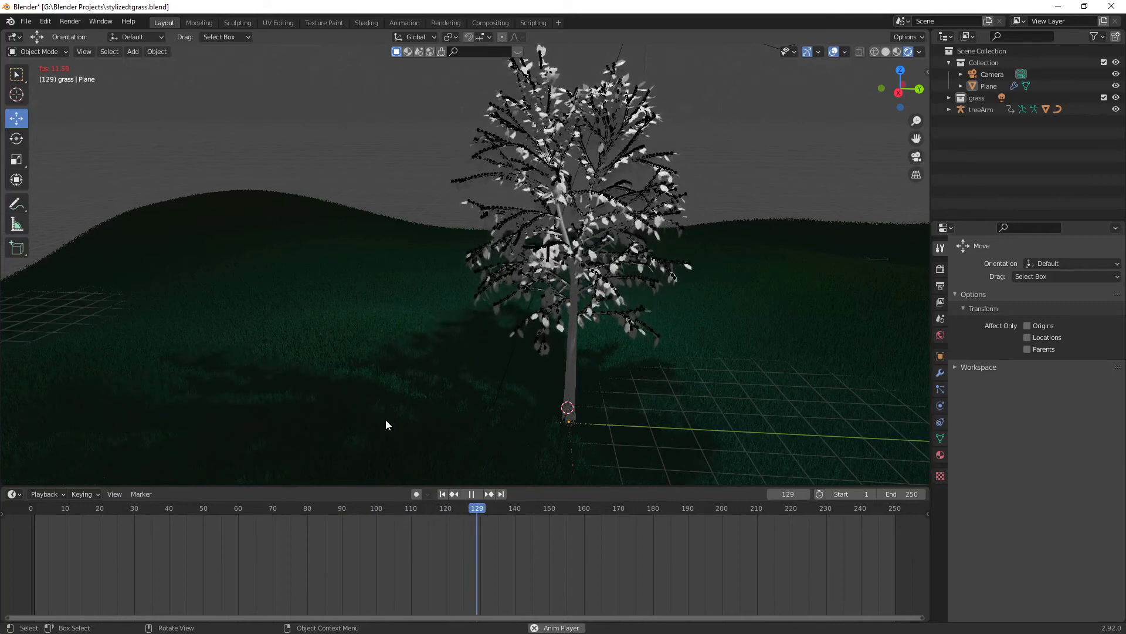
left_click(522, 515)
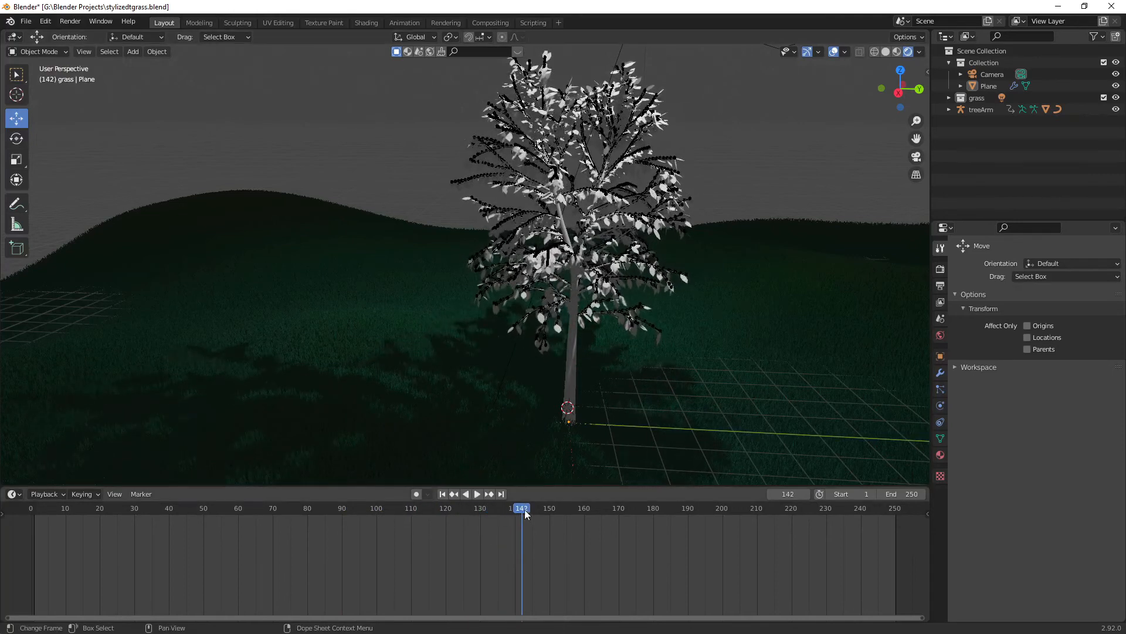
left_click(366, 22)
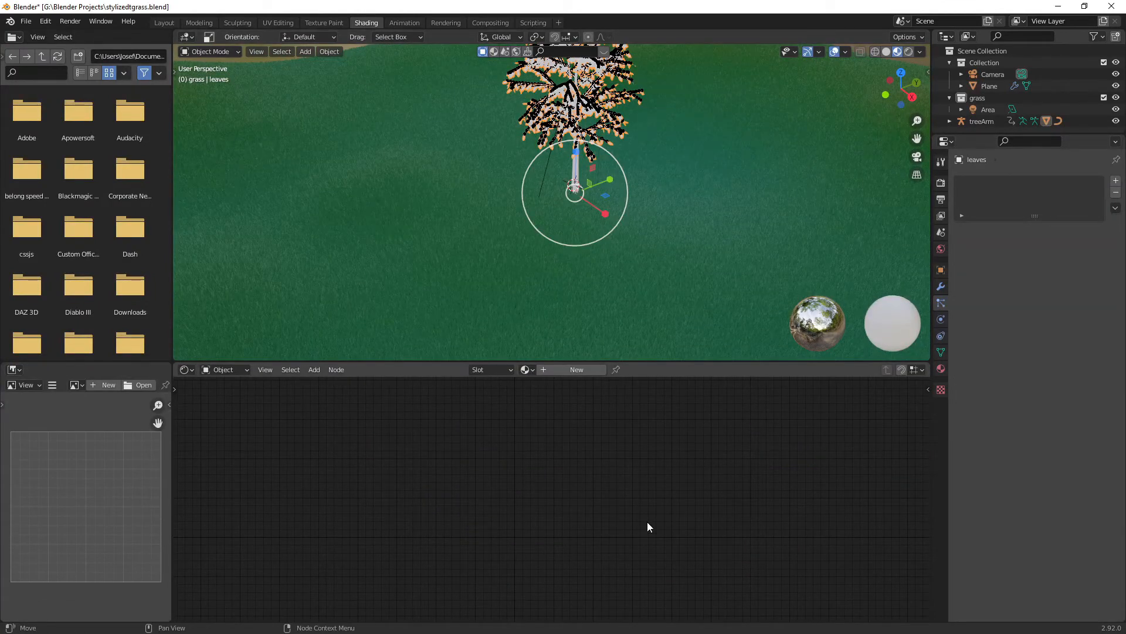
Build a new leaf material shaded red on top and orange below, then return to Layout.
left_click(314, 370)
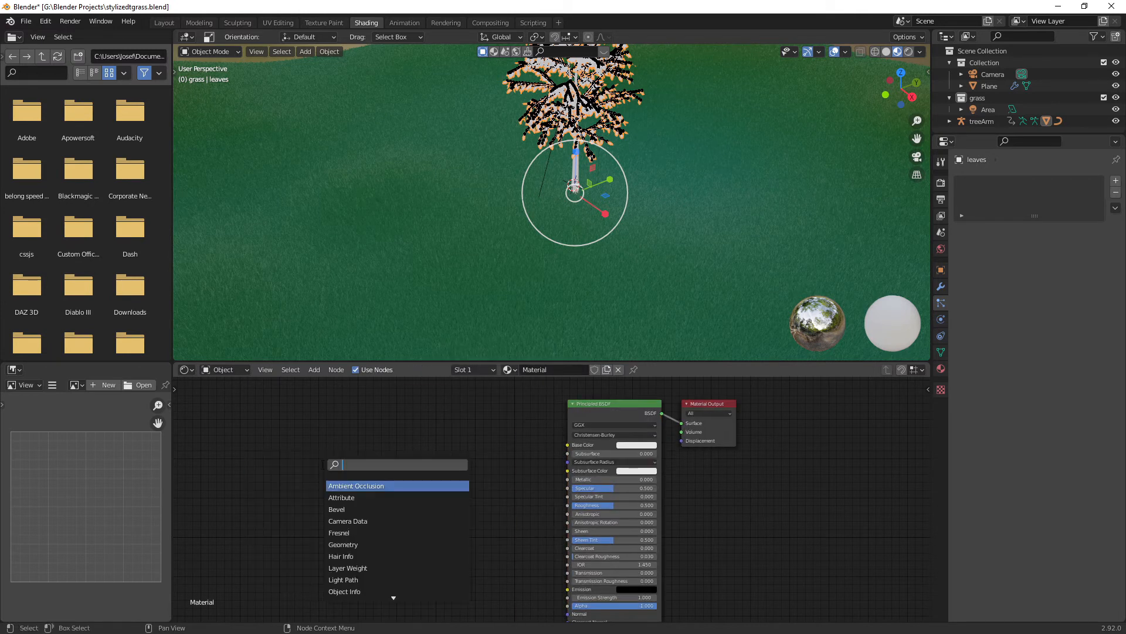
type("mapp")
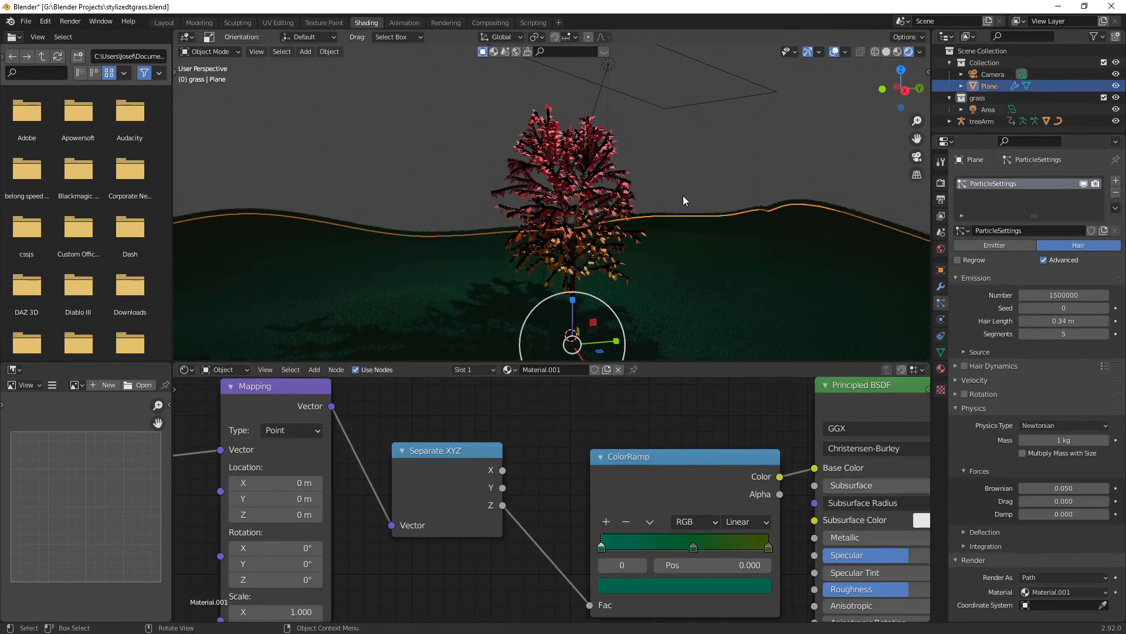
left_click(165, 22)
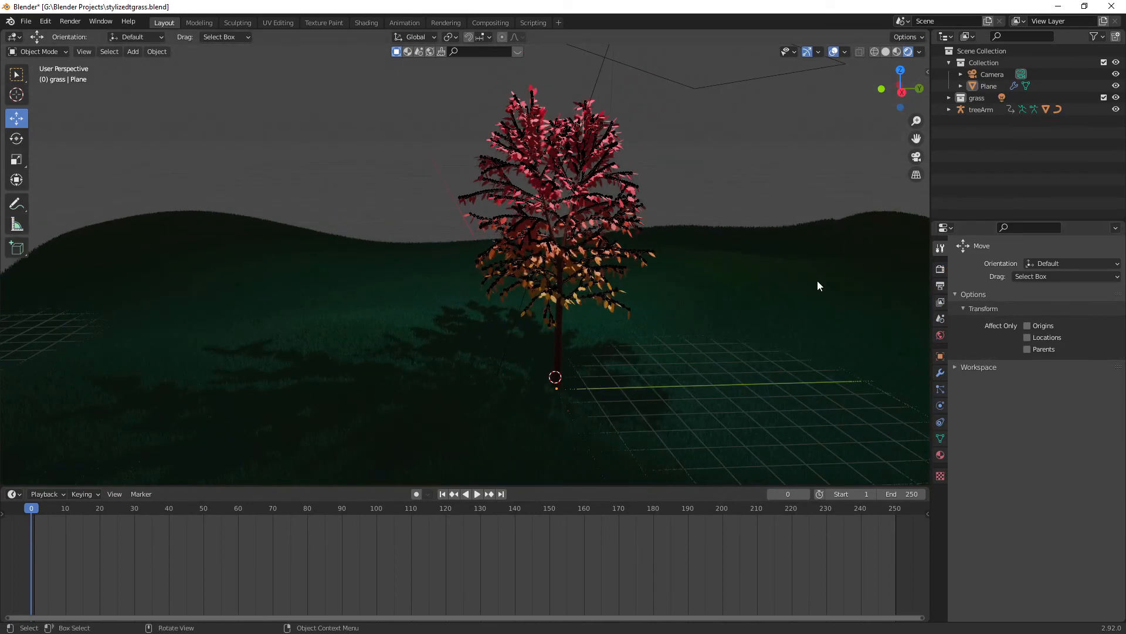
mouse_move(714, 290)
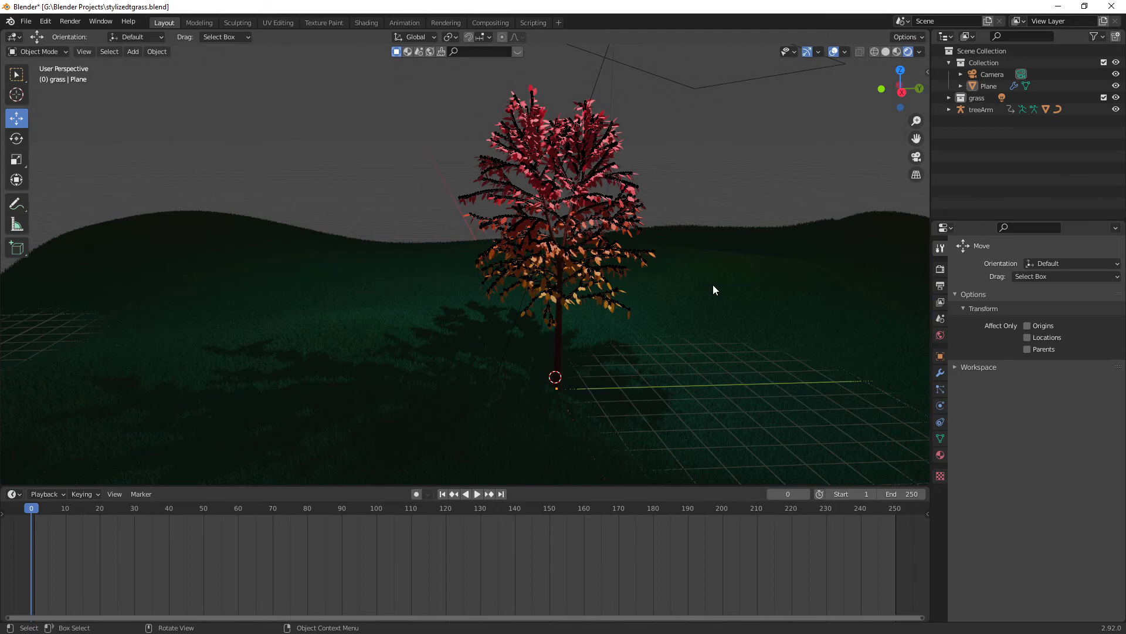
mouse_move(697, 330)
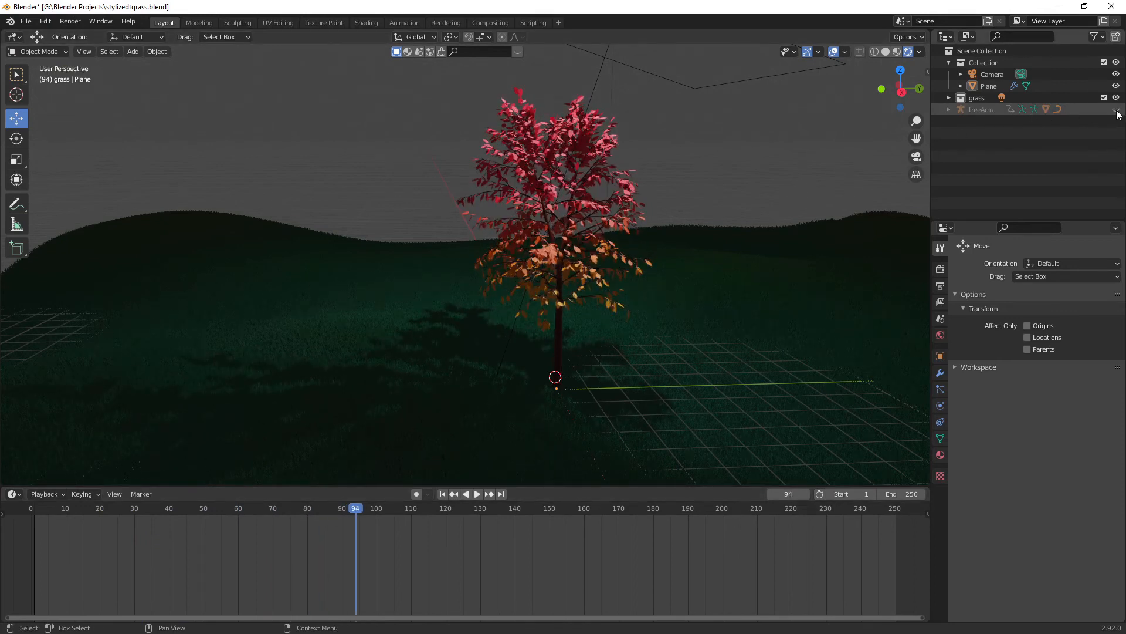
Hide the treeArm rig and play the red-orange tree's wind animation.
left_click(477, 494)
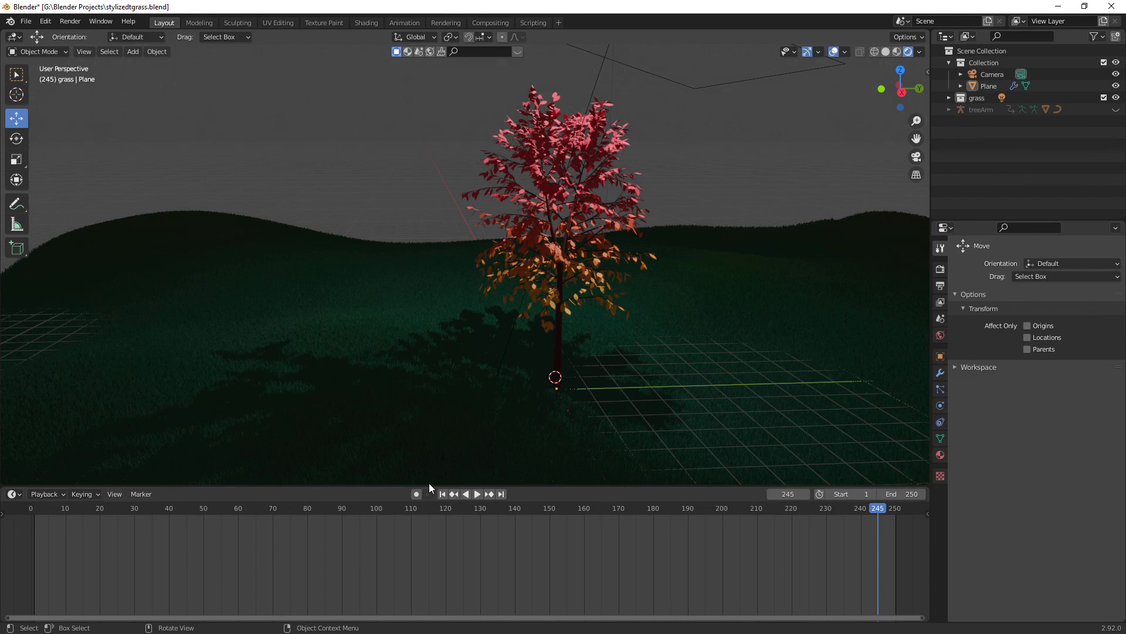
mouse_move(608, 292)
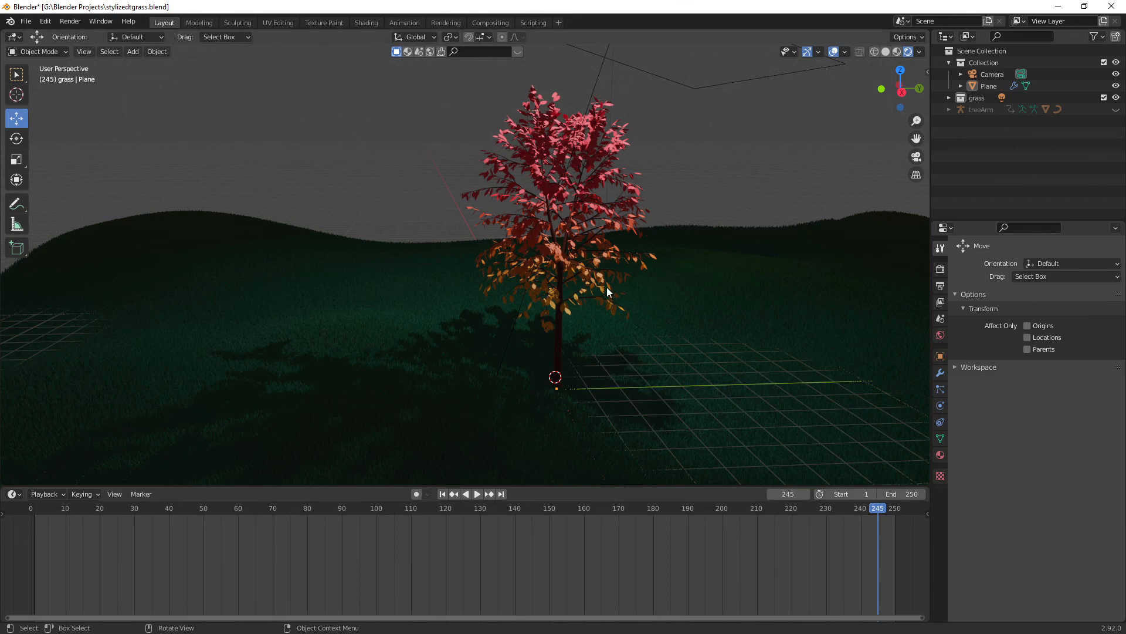